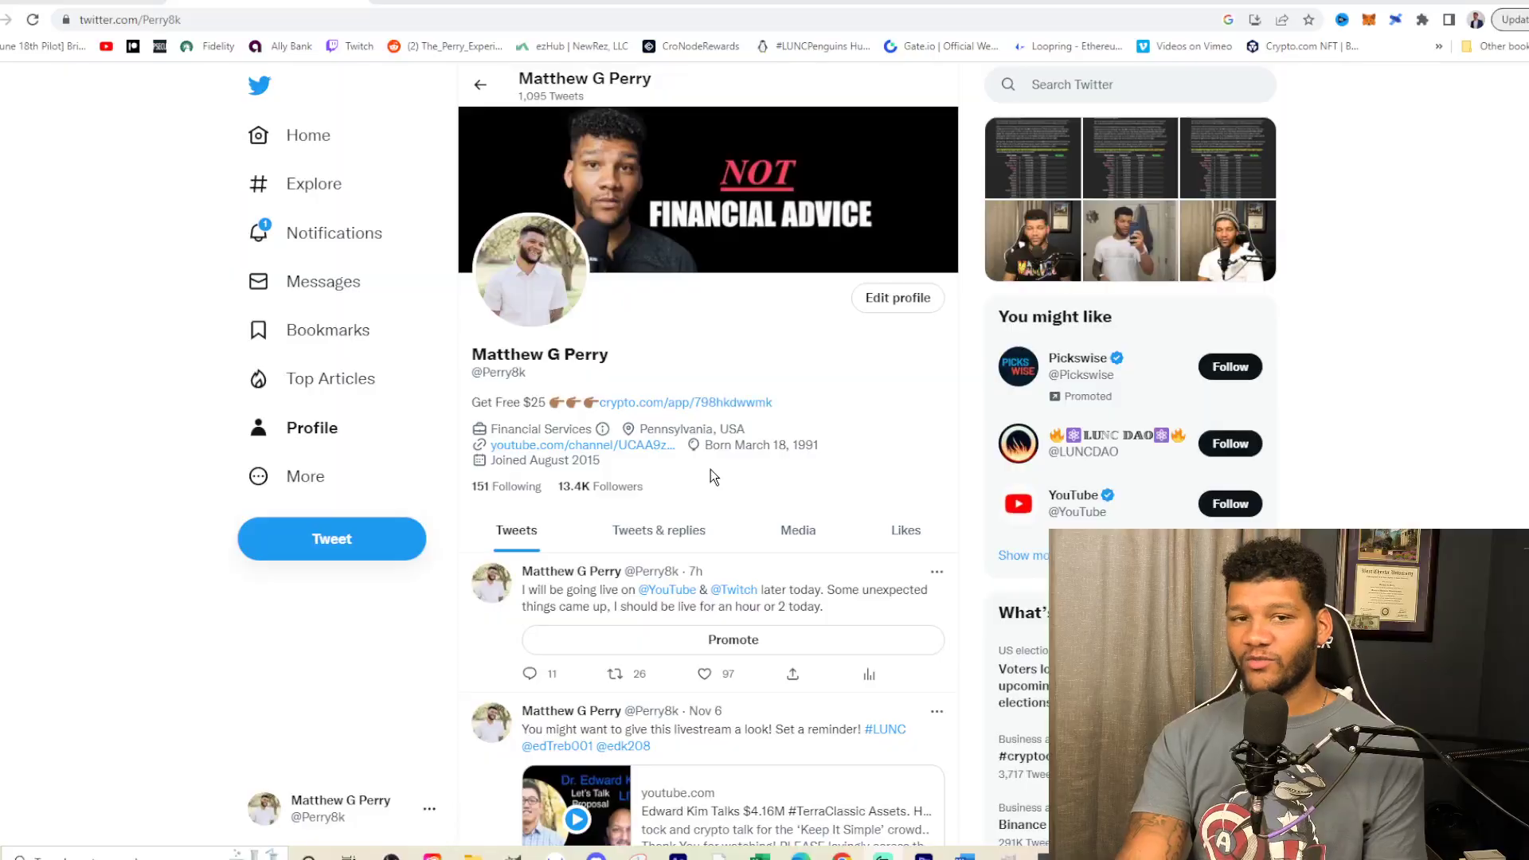
scroll("down", 3)
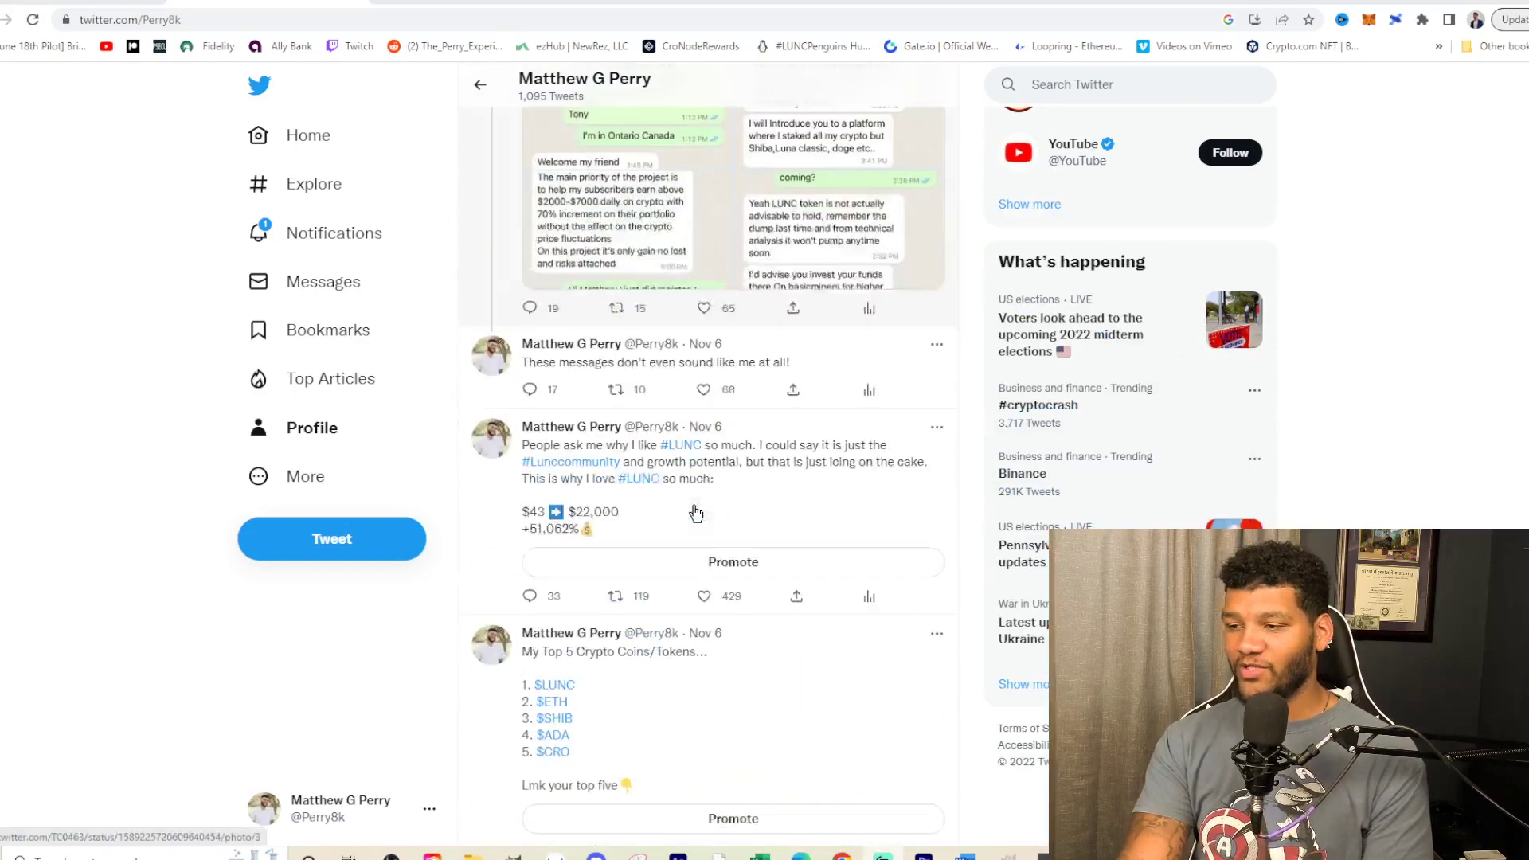
scroll("down", 3)
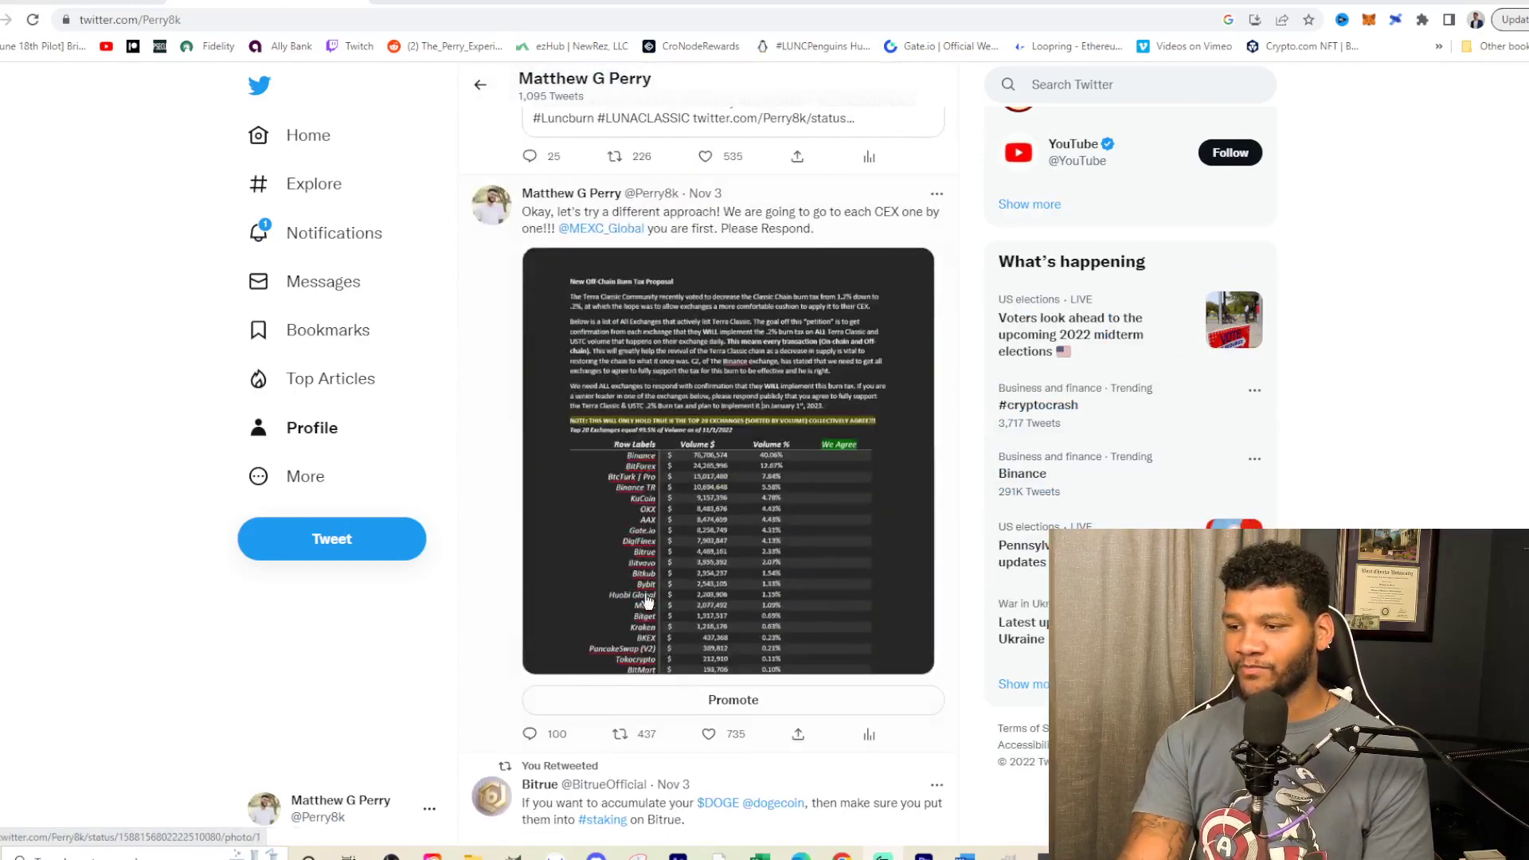
mouse_move(628, 486)
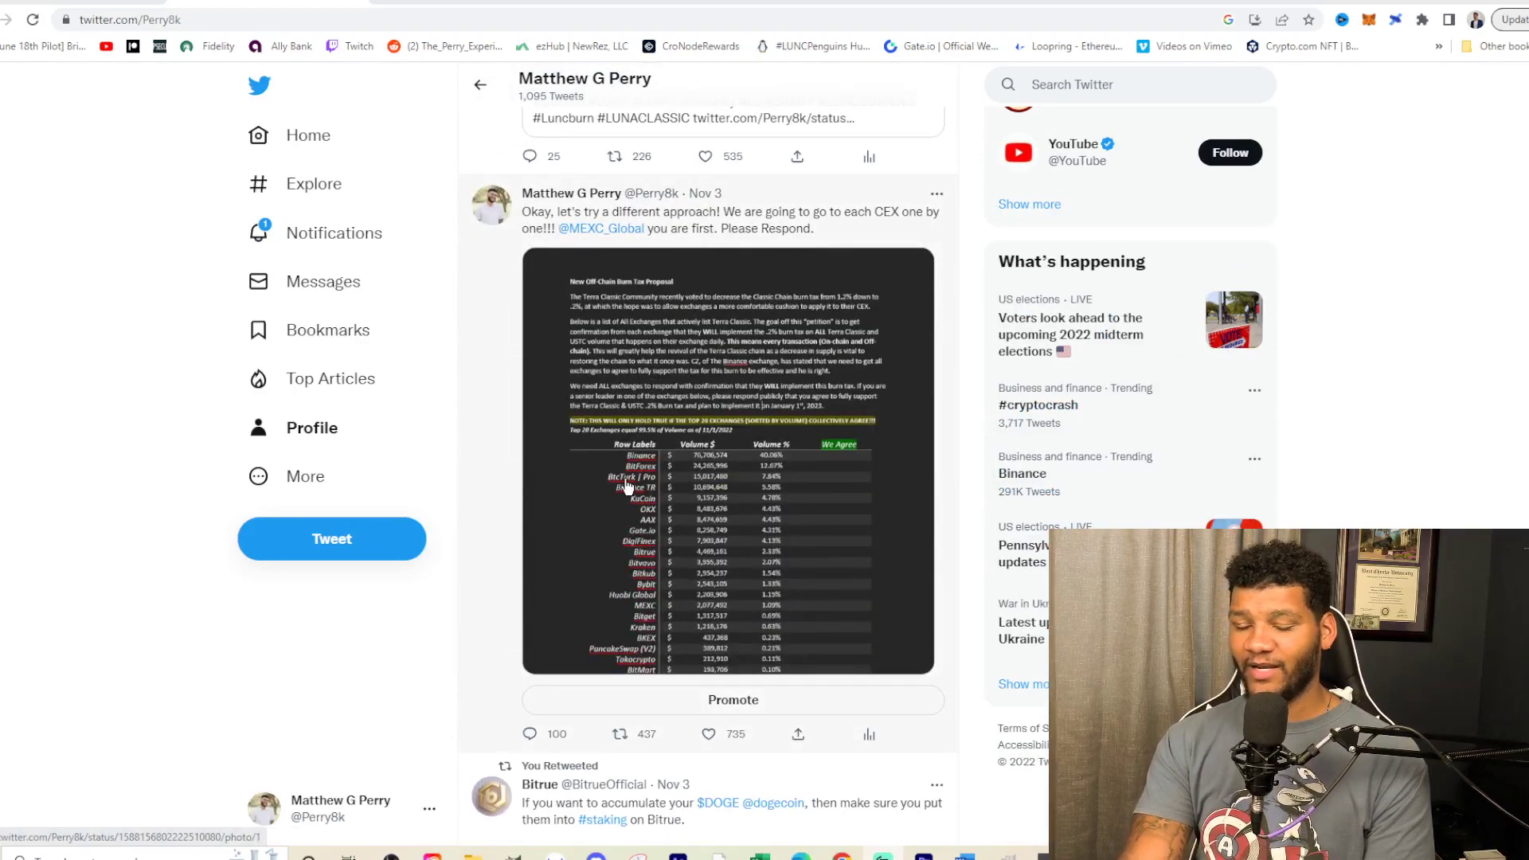
mouse_move(679, 573)
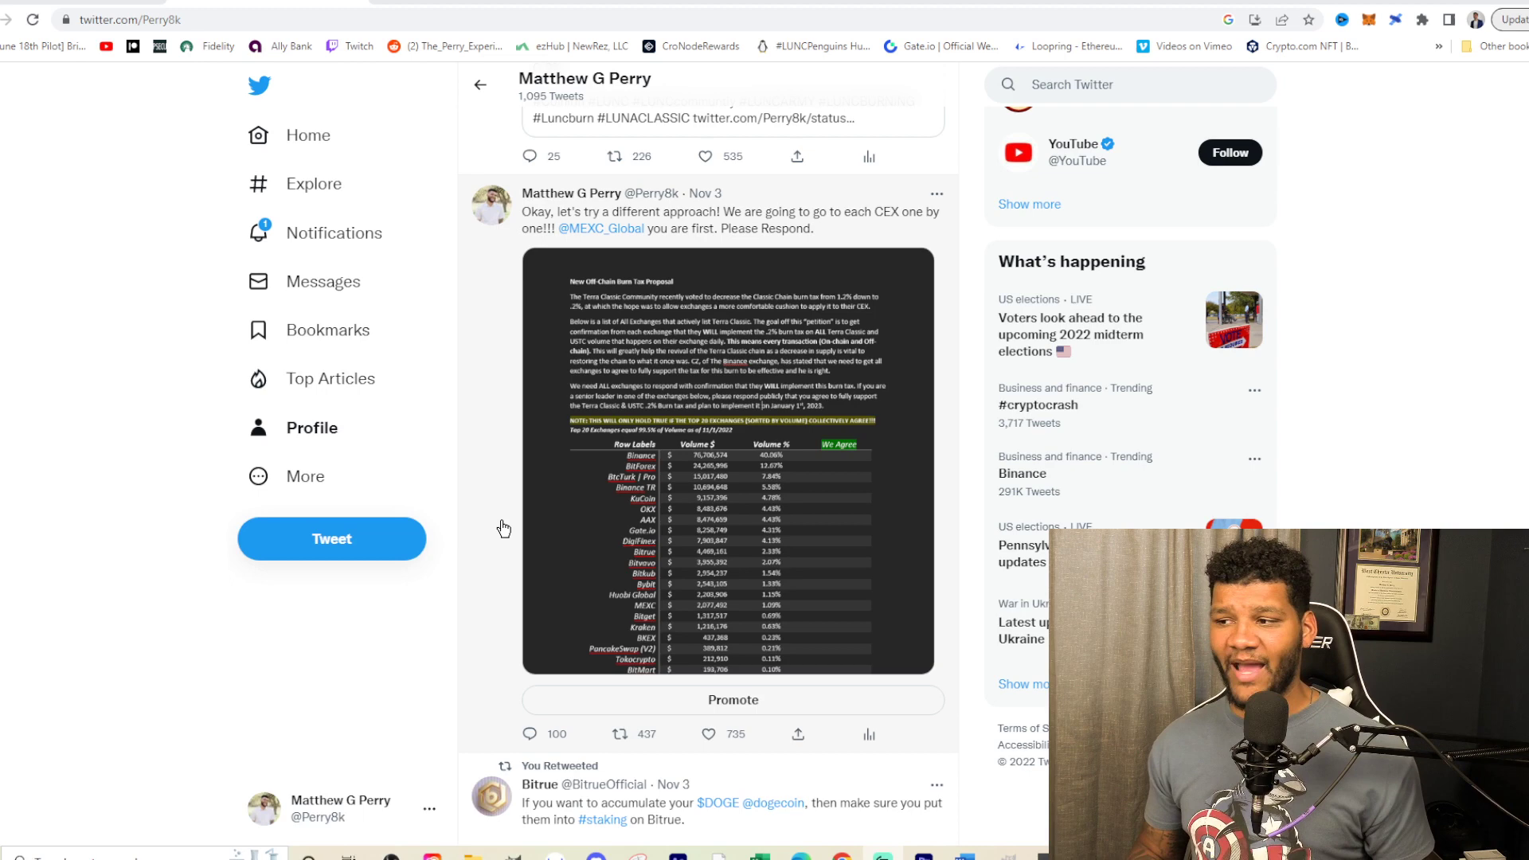
mouse_move(727, 593)
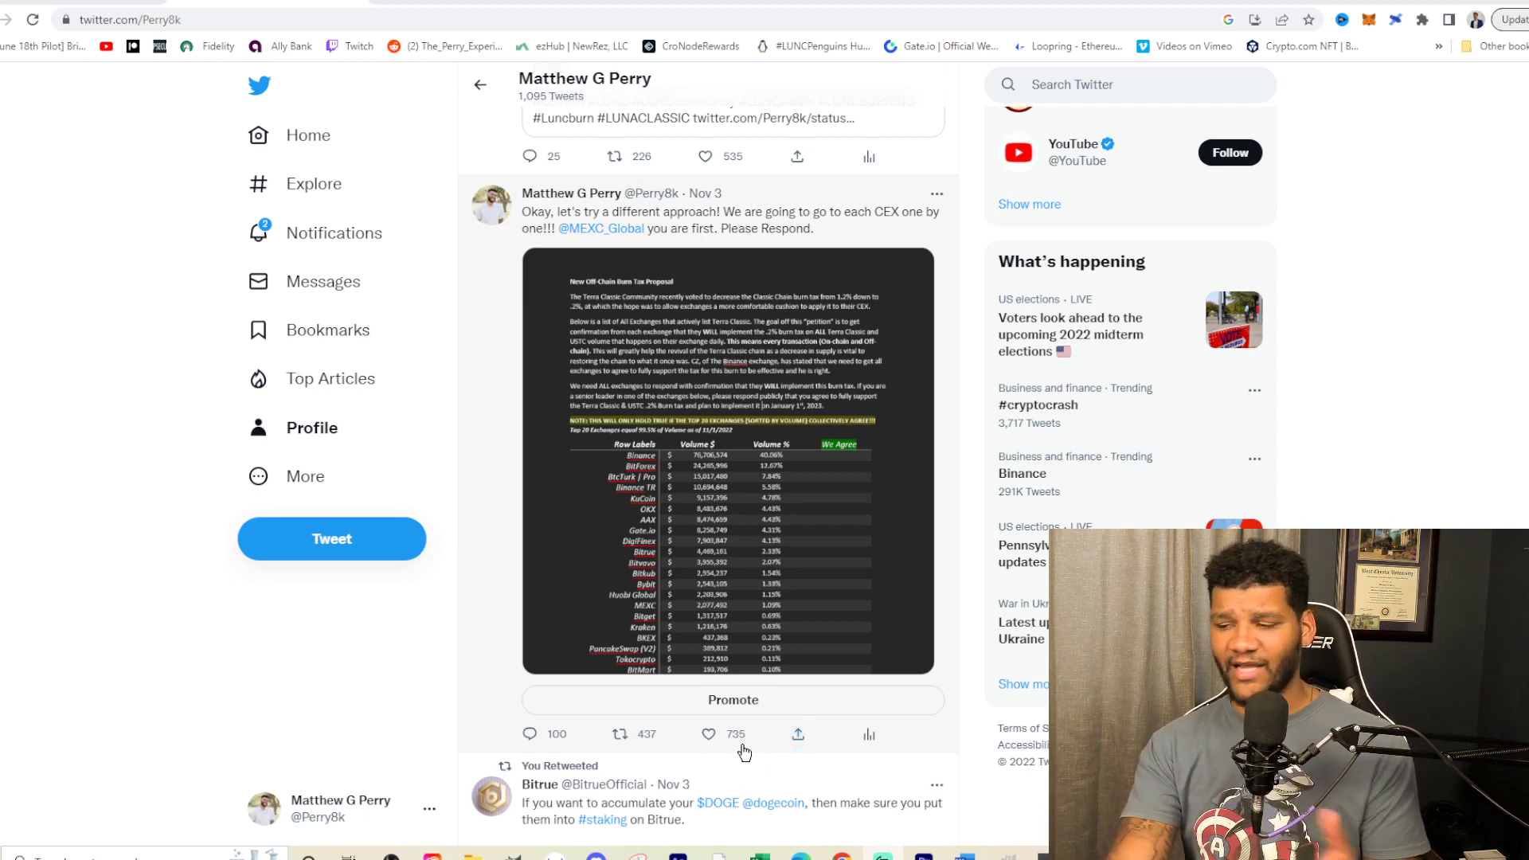
scroll("down", 3)
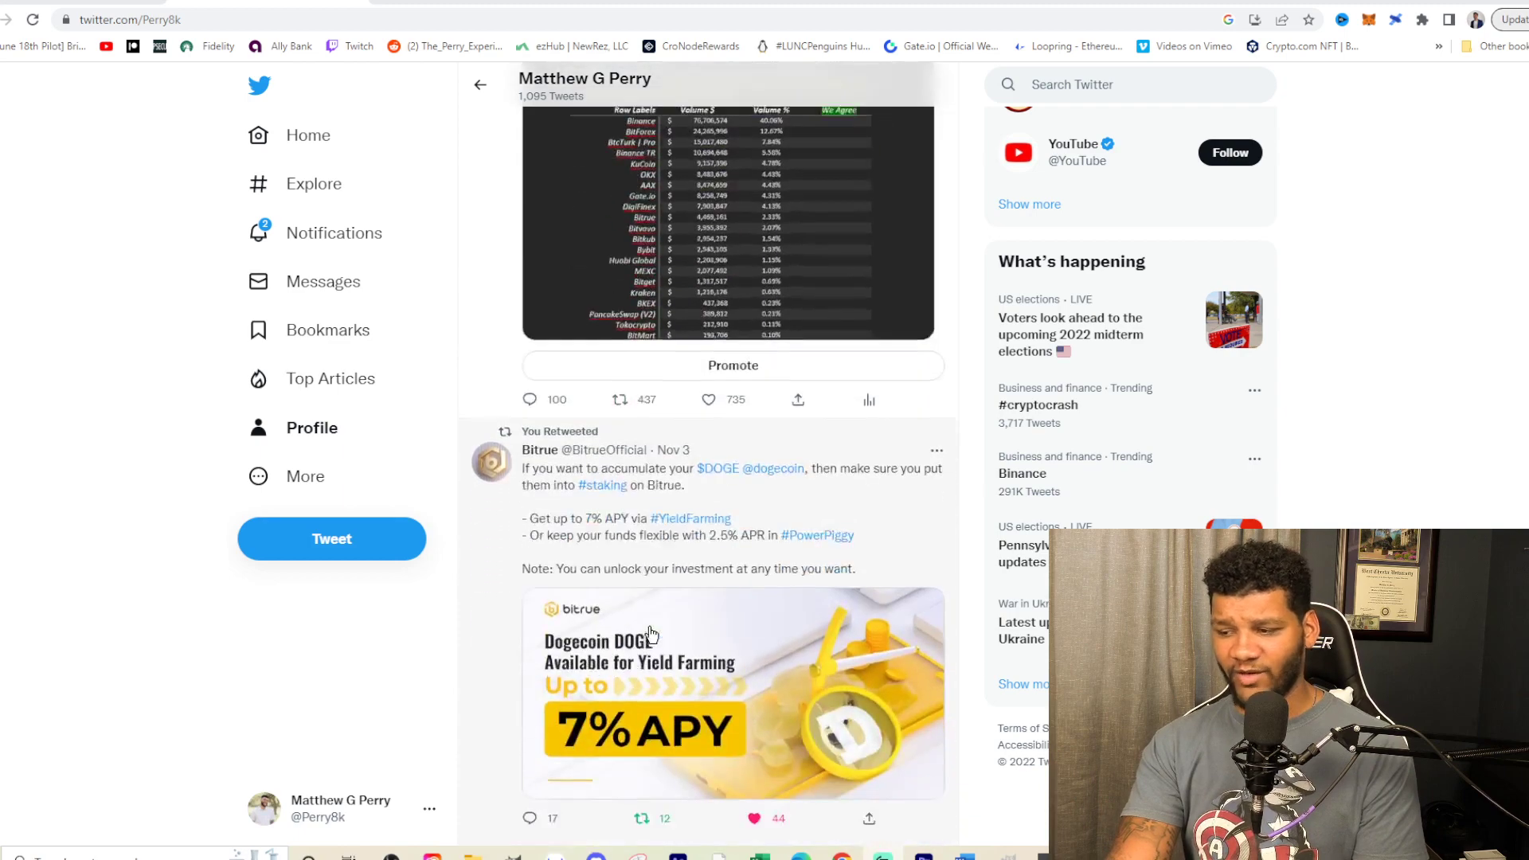
scroll("down", 3)
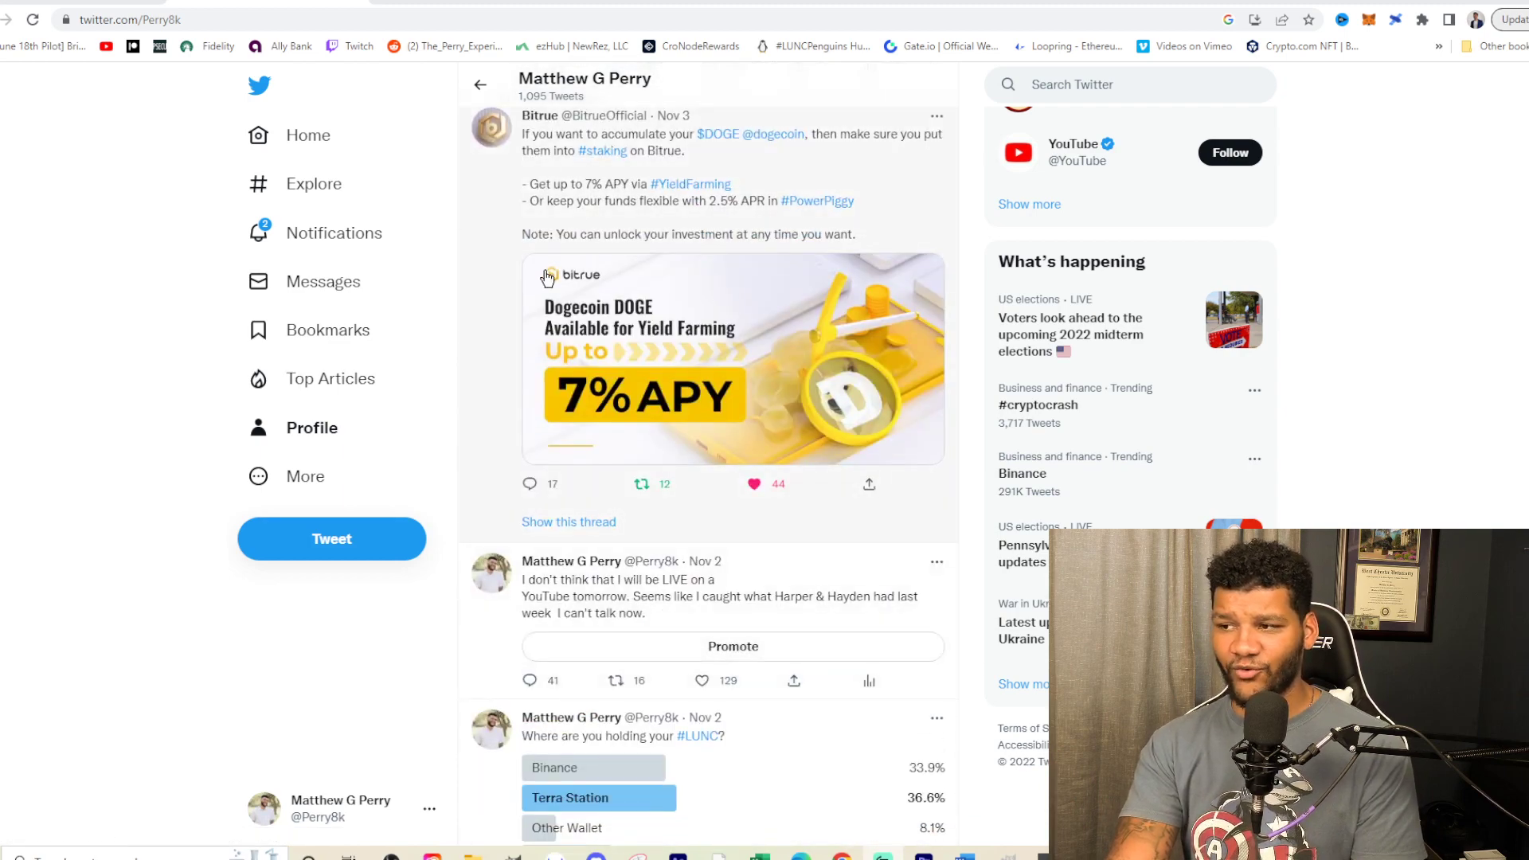
scroll("down", 3)
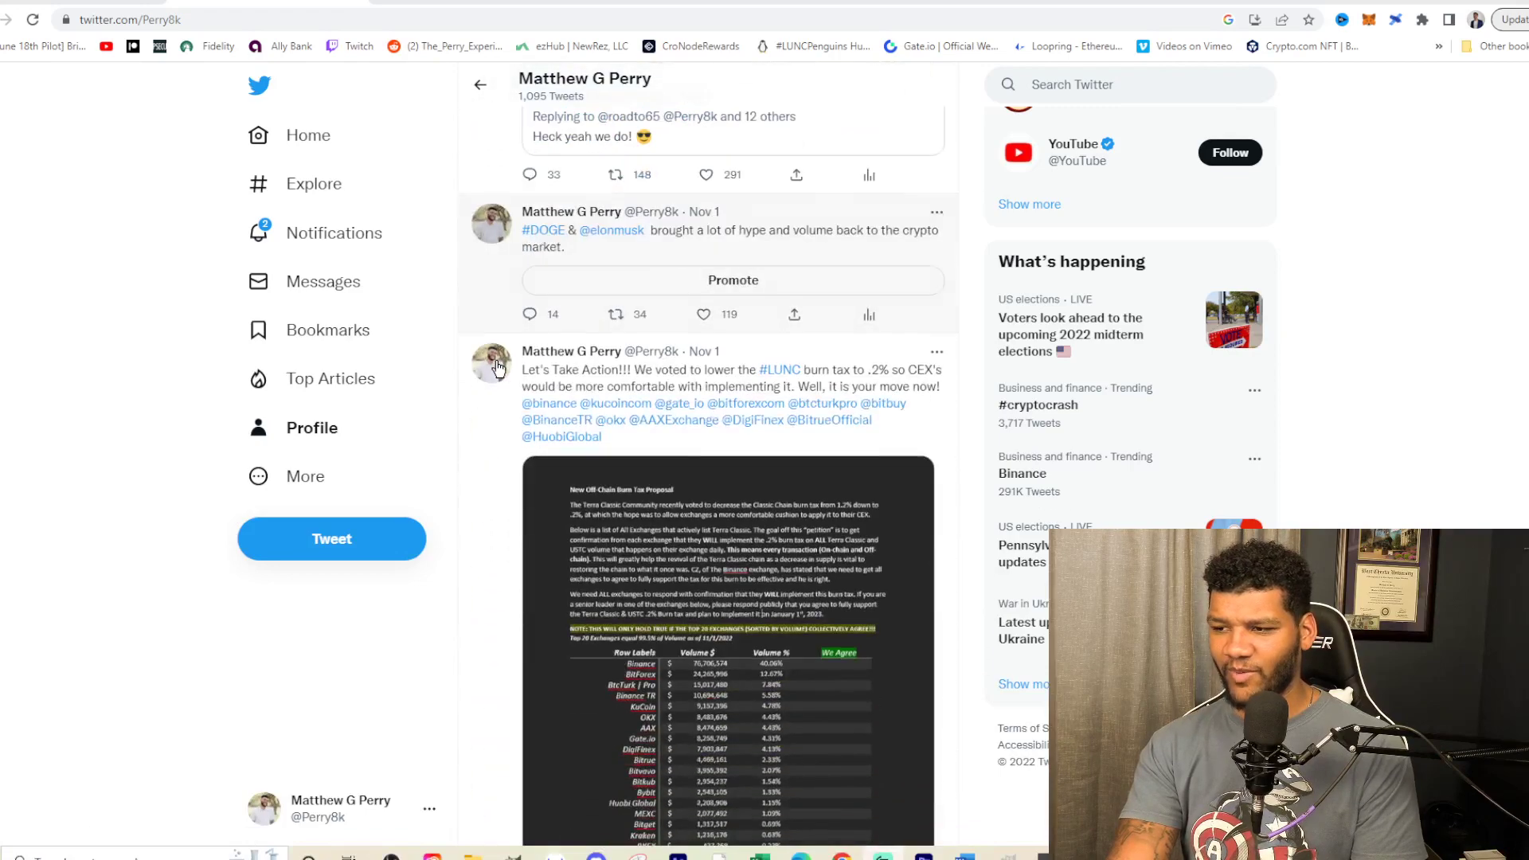
scroll("down", 3)
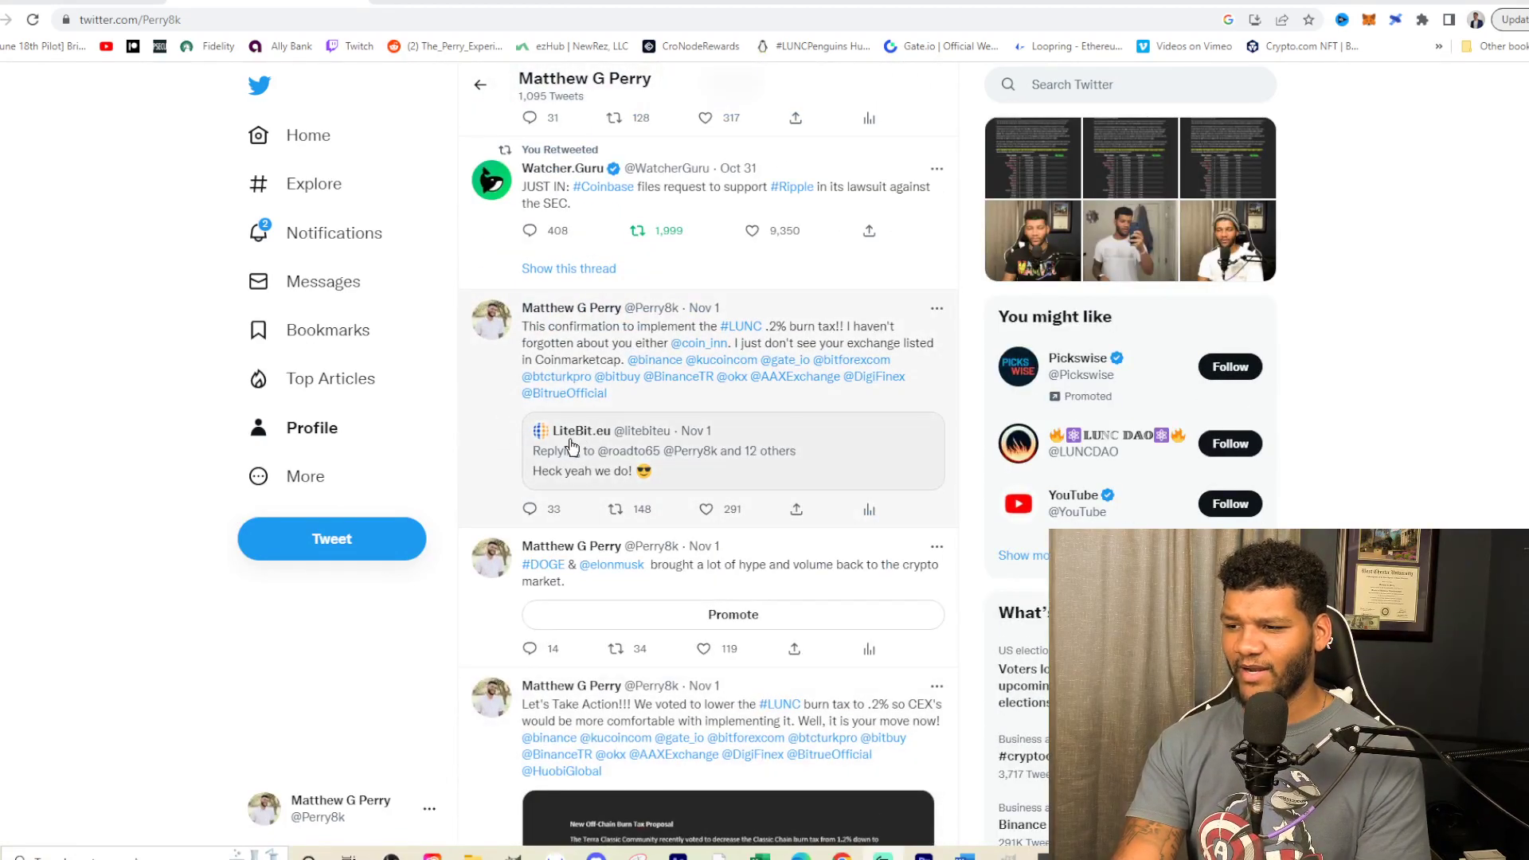
mouse_move(576, 431)
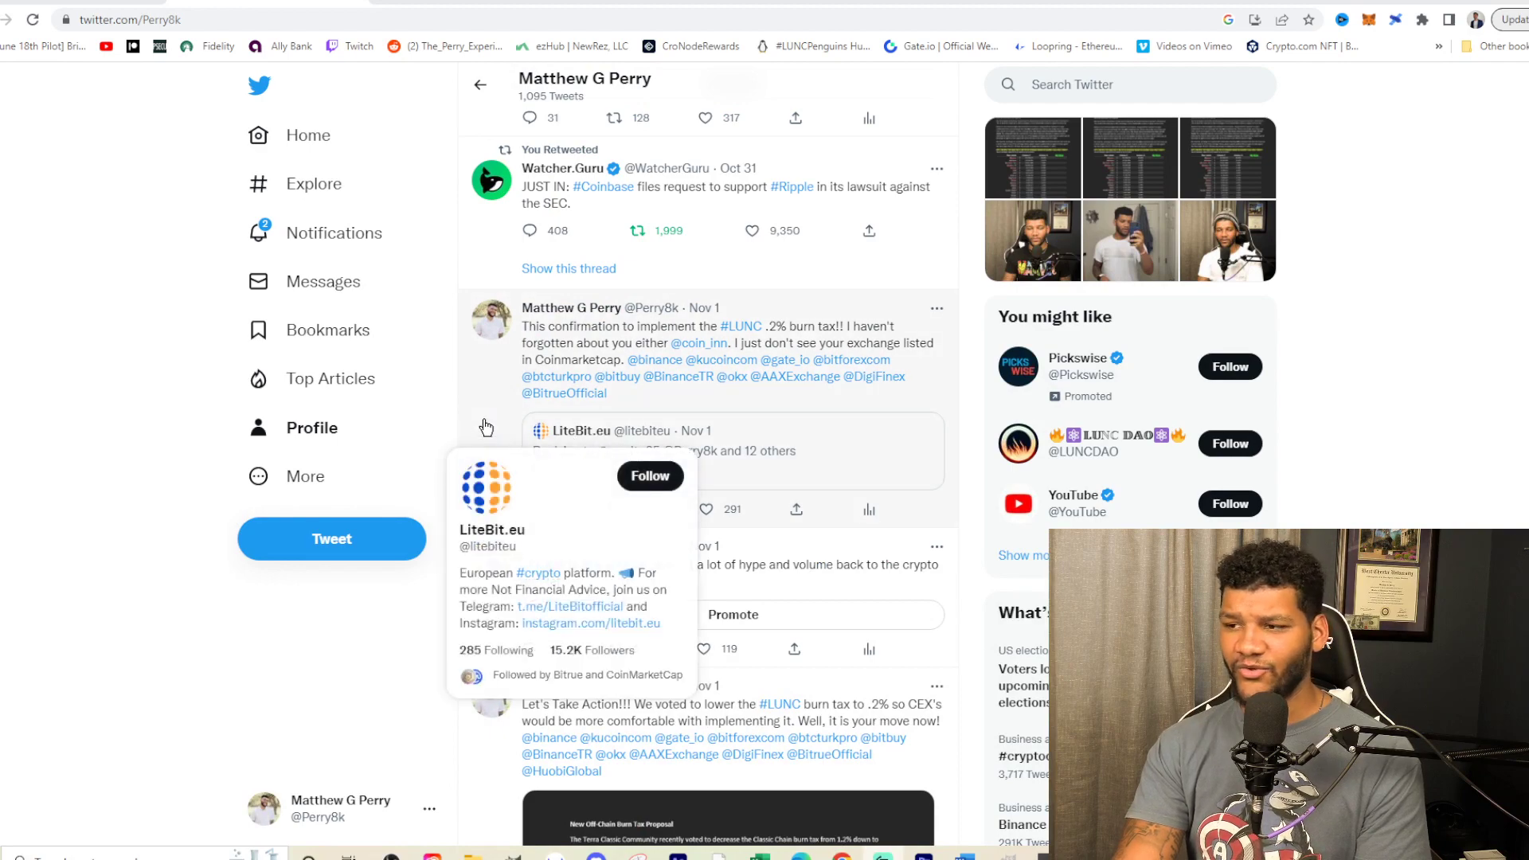
scroll("down", 3)
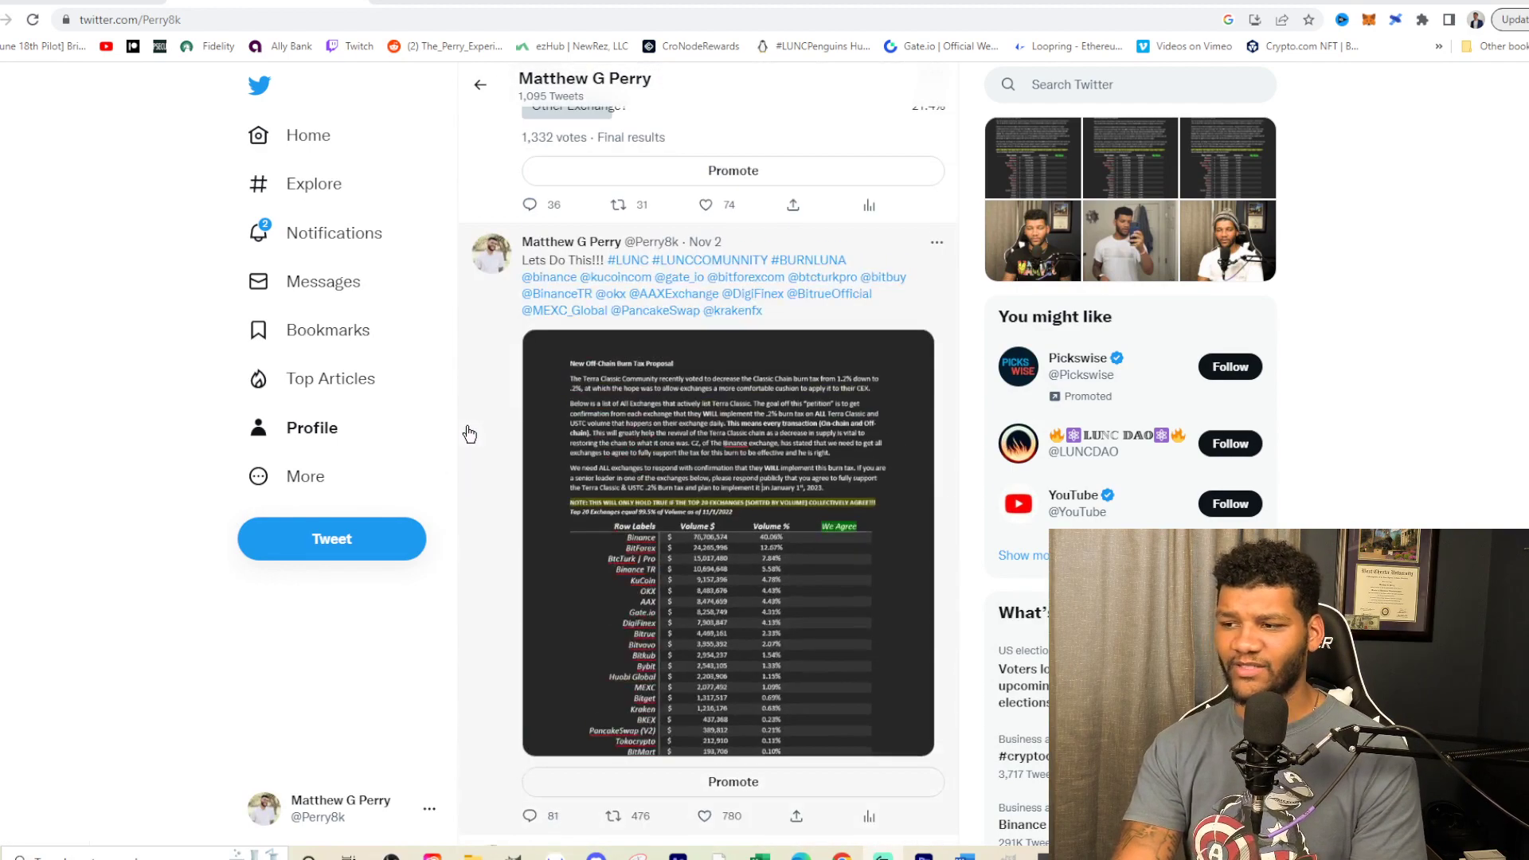
scroll("up", 3)
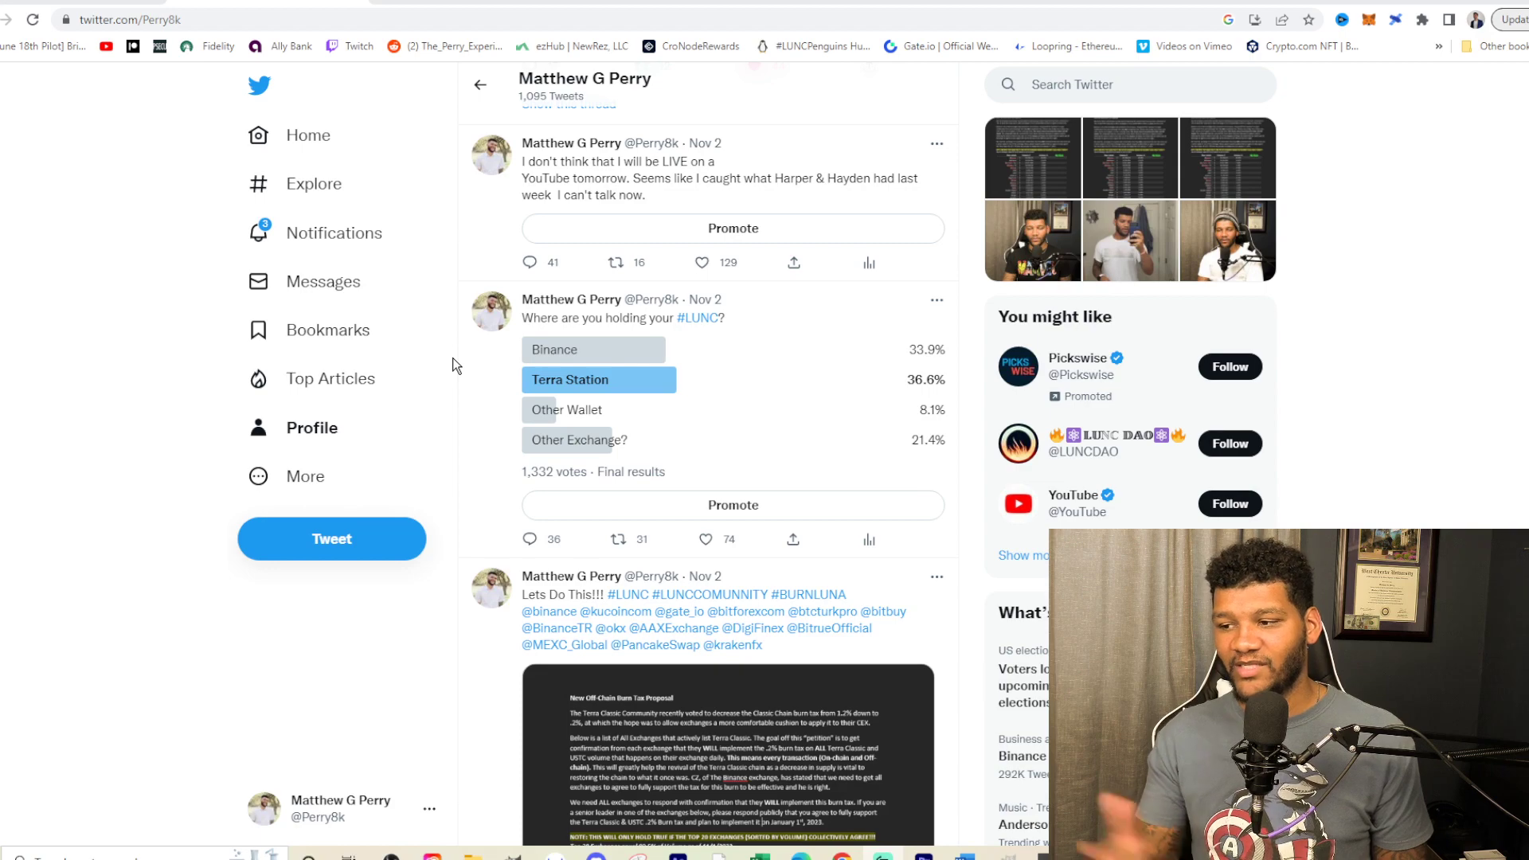
scroll("down", 3)
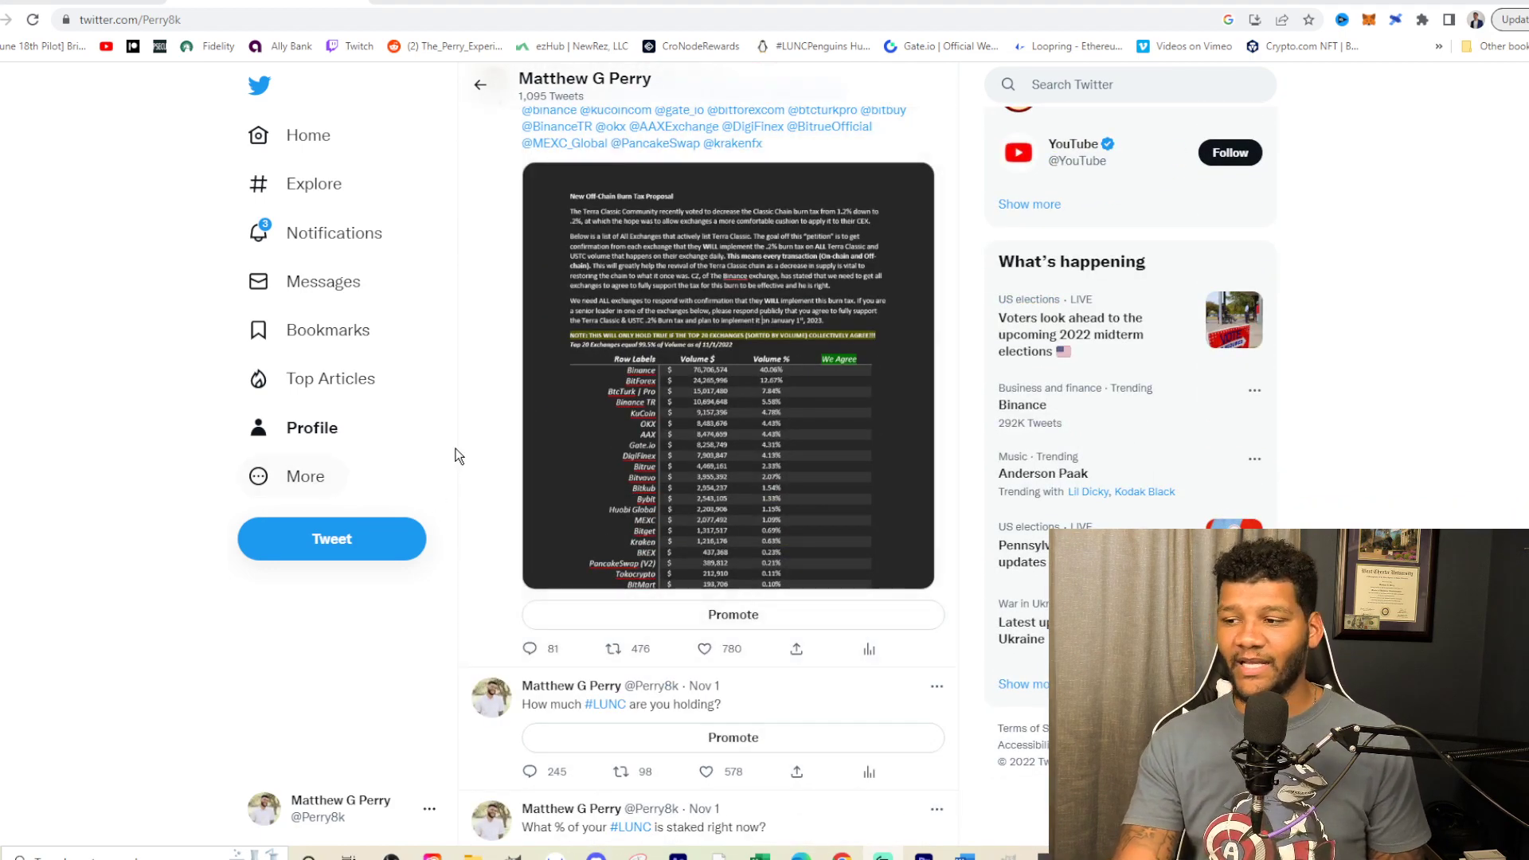
mouse_move(485, 480)
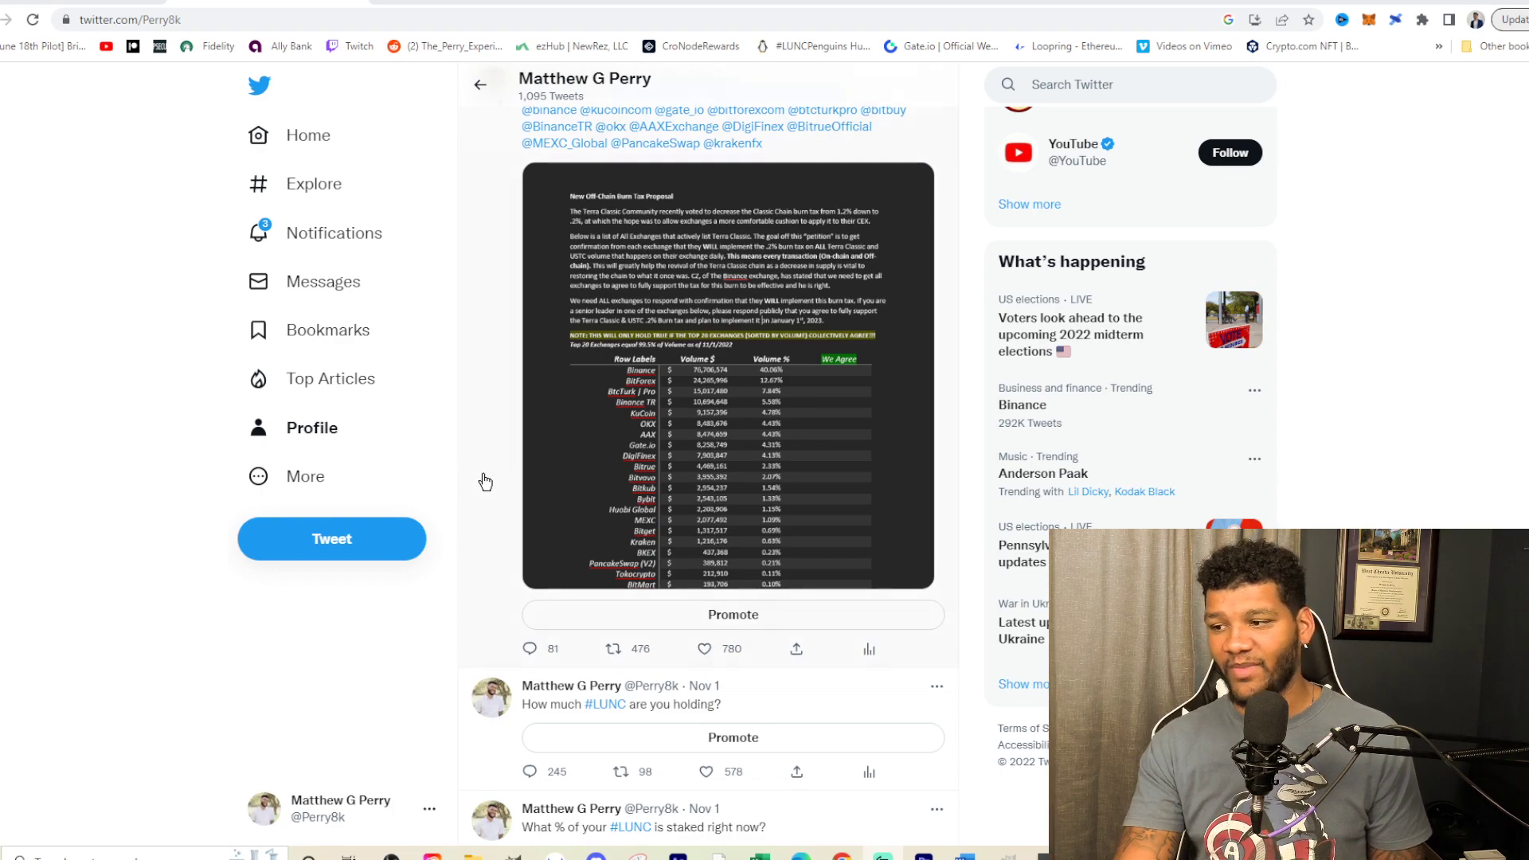
scroll("down", 3)
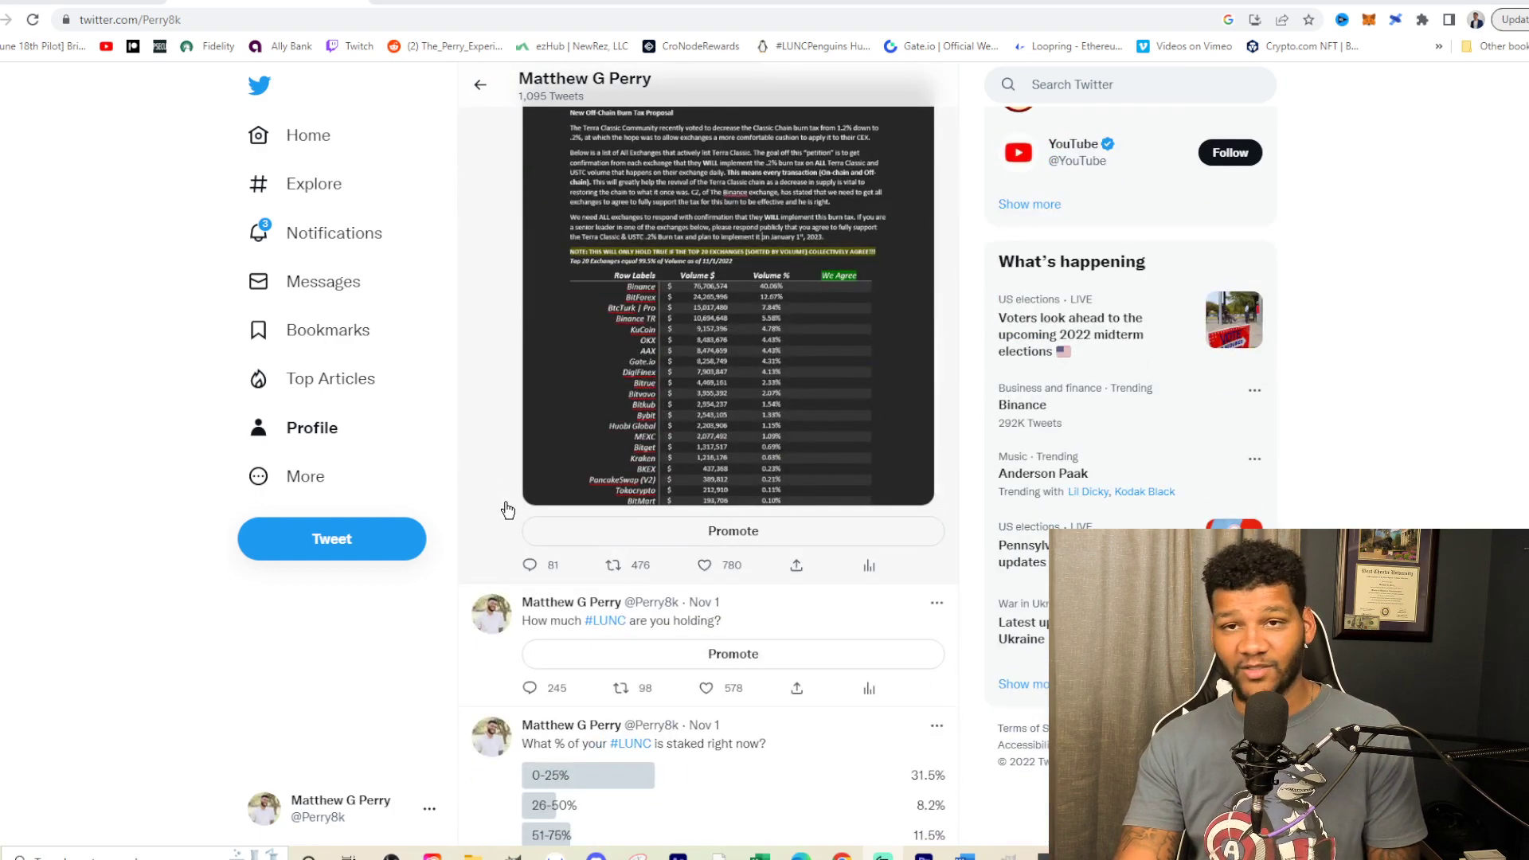
mouse_move(471, 483)
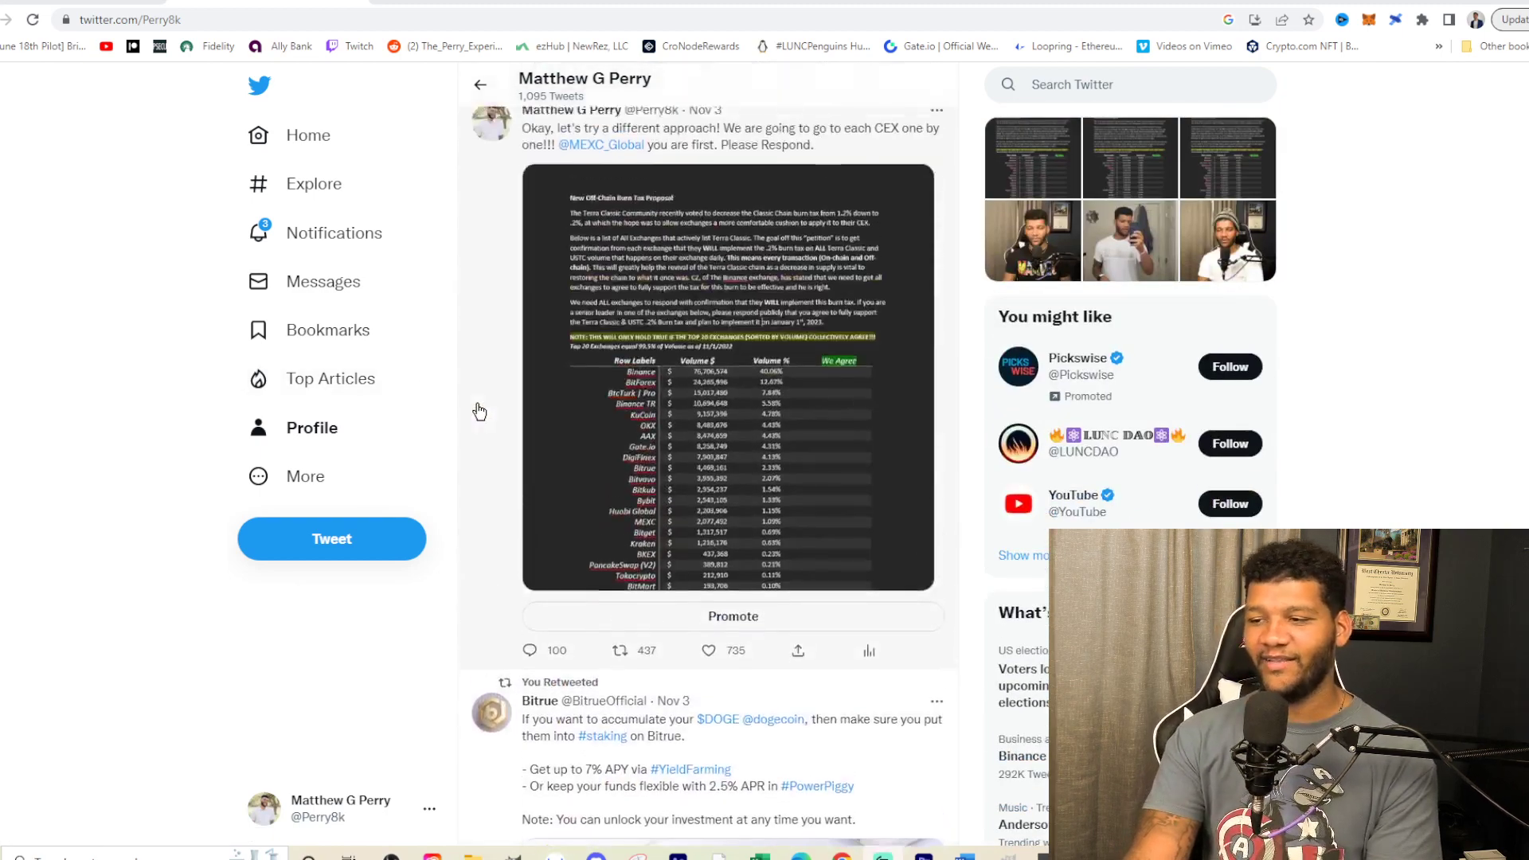
scroll("down", 3)
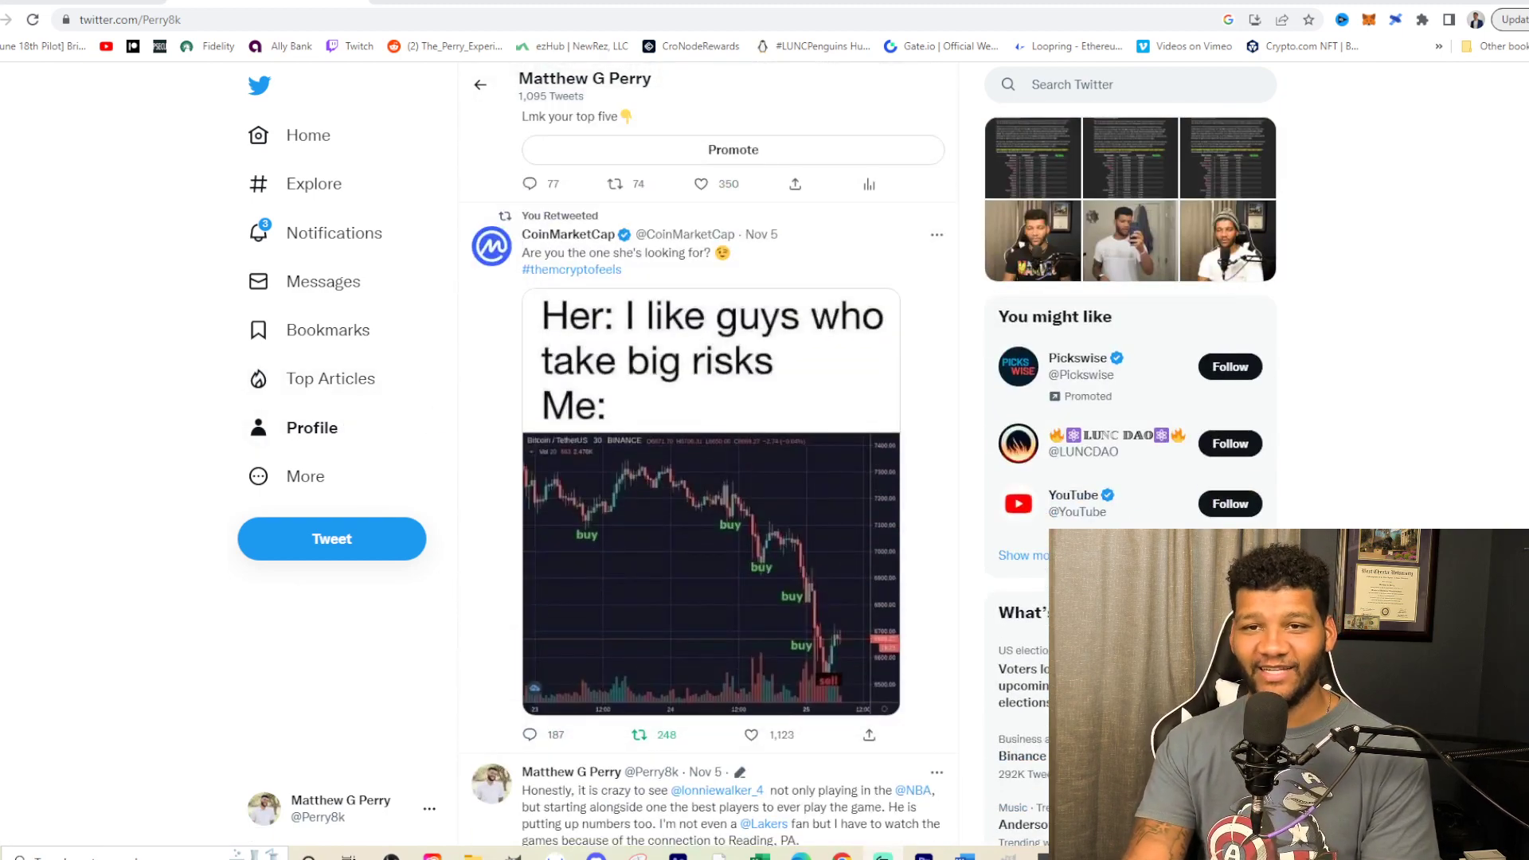